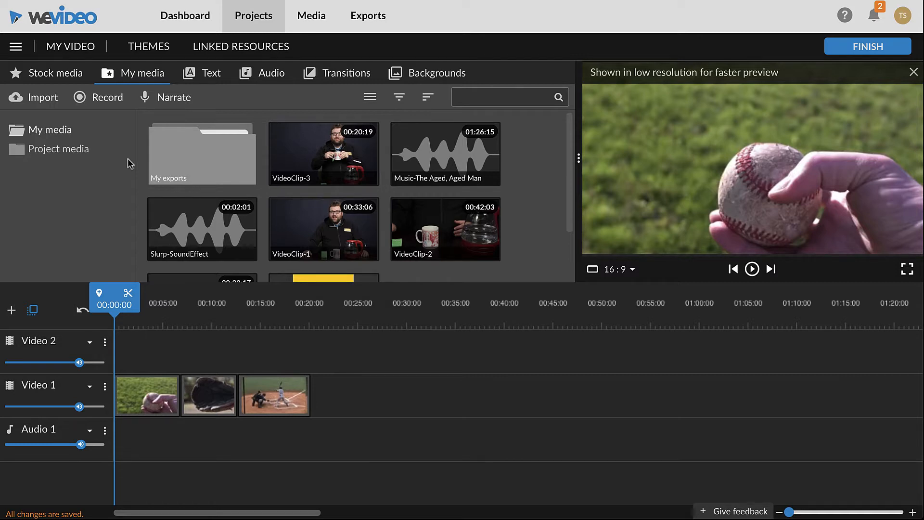
# Start recording a voice-over in the Narrate panel and speak for about 15 seconds.
pyautogui.click(141, 73)
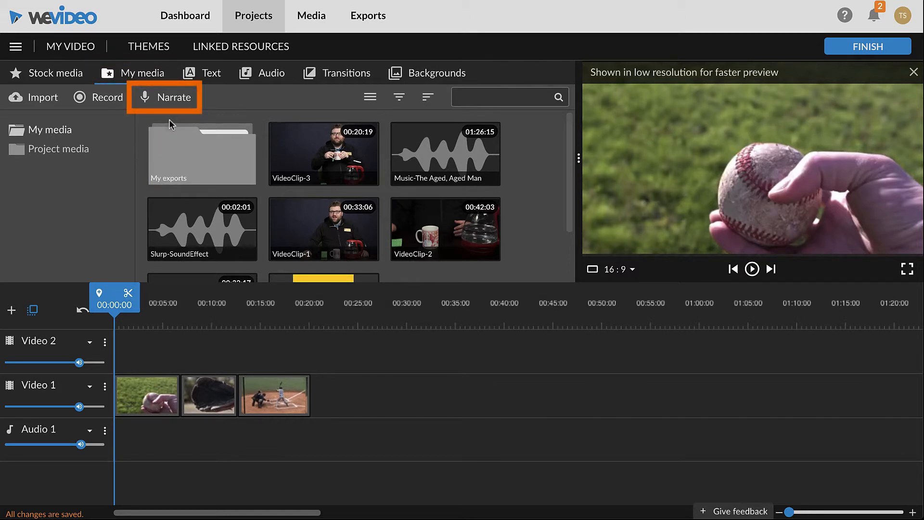
pyautogui.click(174, 97)
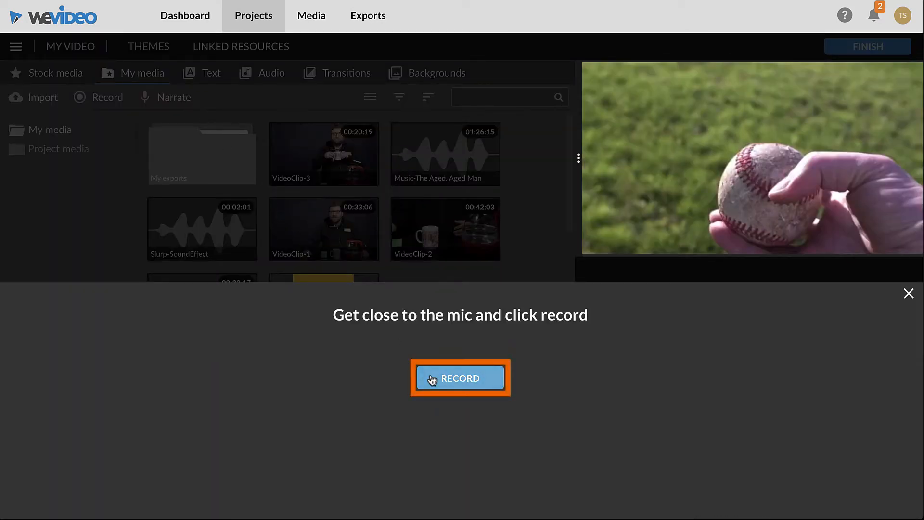
pyautogui.click(460, 378)
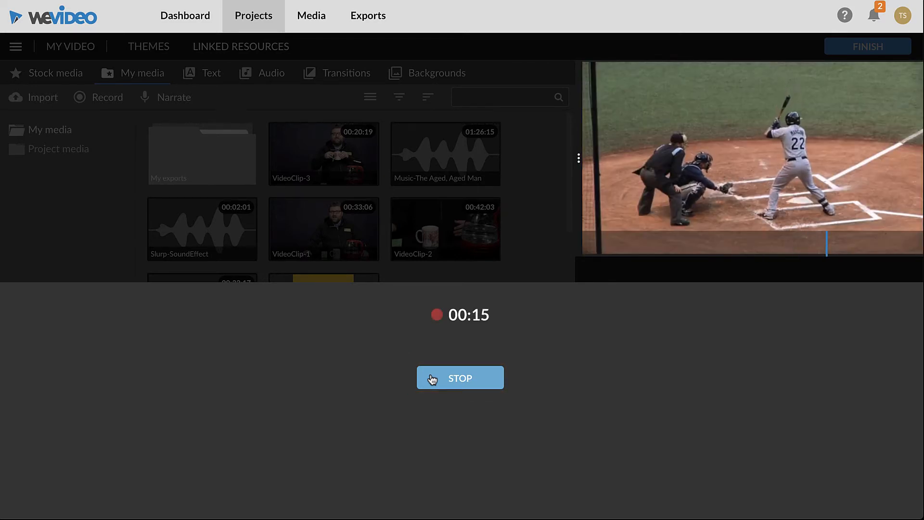
# Stop the 16-second narration, play it back in the preview, and save it to the project.
pyautogui.click(460, 377)
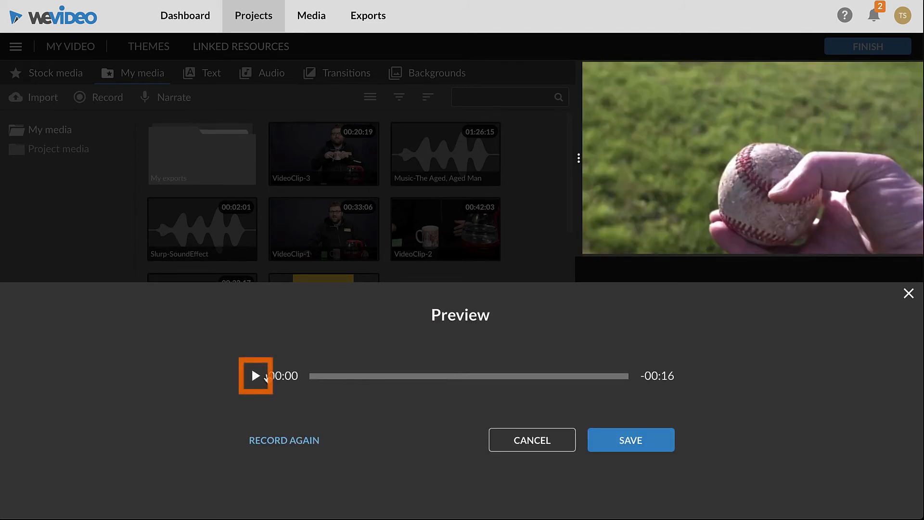
pyautogui.click(256, 376)
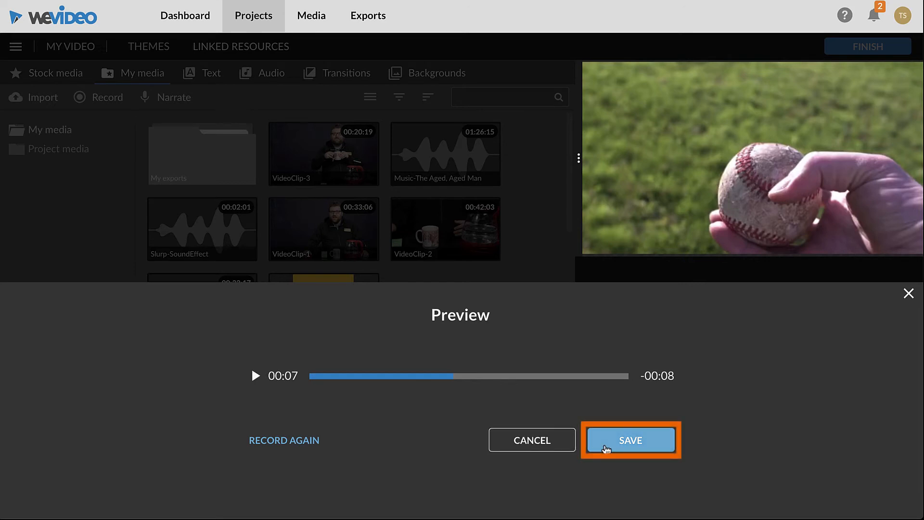
pyautogui.click(630, 439)
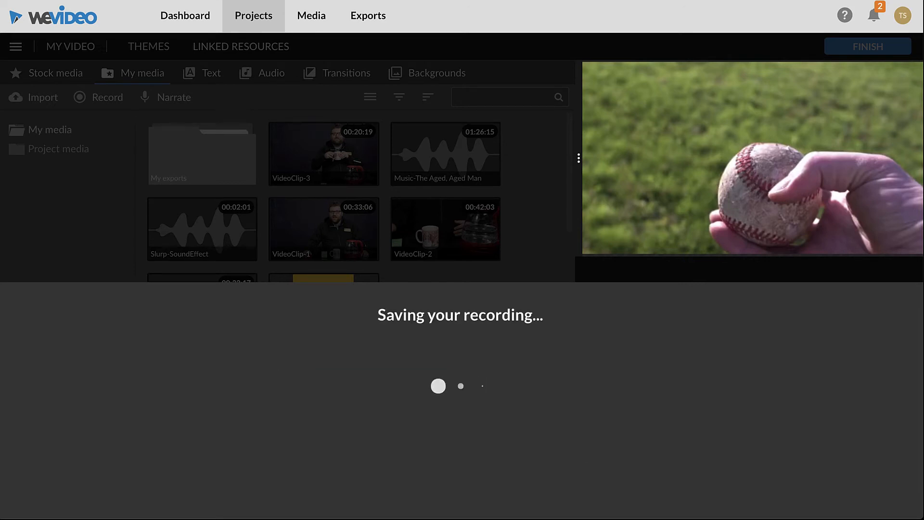